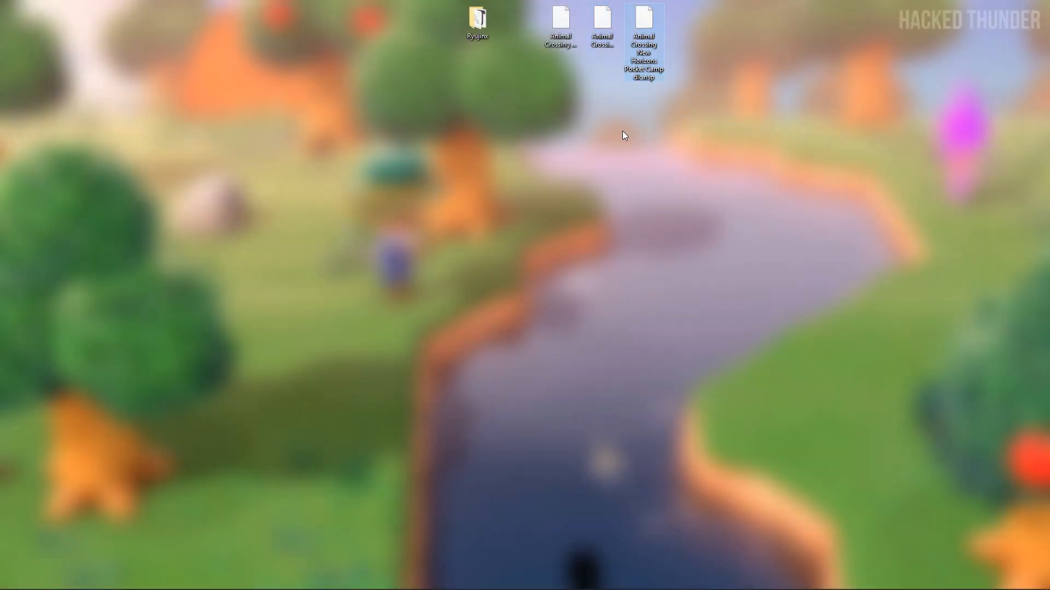
Review the NSC_BUILDER GitHub release notes and bring up the NSCB MediaFire download page.
{"action": "left_click", "coordinate": [477, 19]}
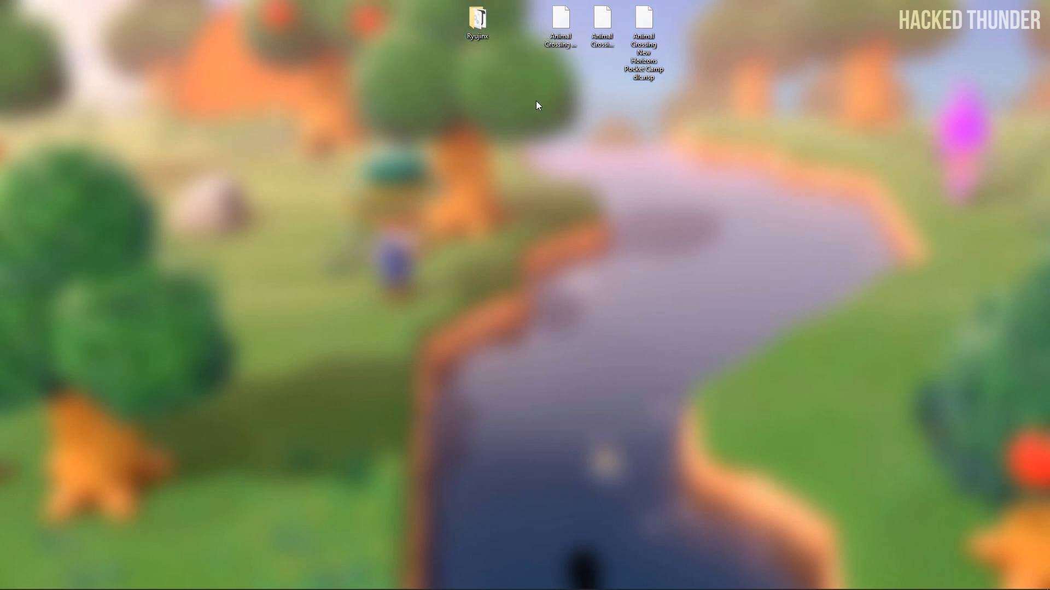
{"action": "left_click", "coordinate": [560, 23]}
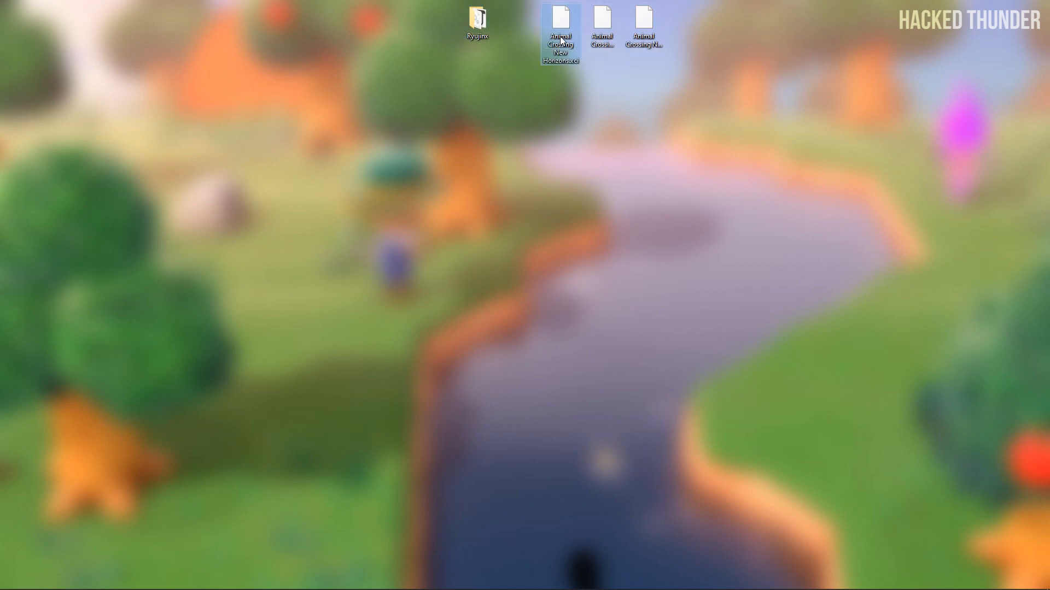
{"action": "mouse_move", "coordinate": [601, 34]}
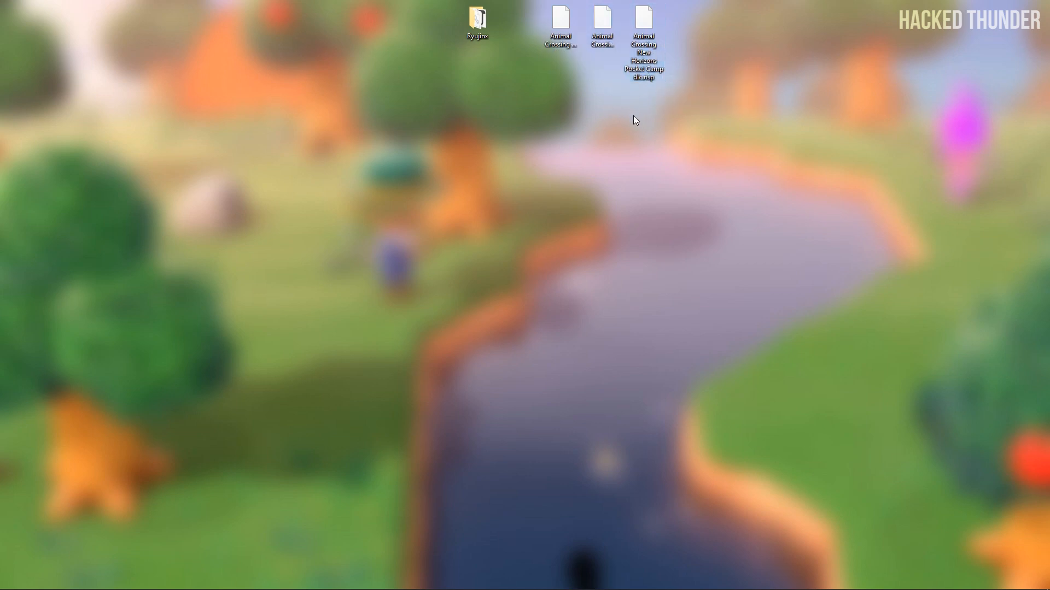
{"action": "mouse_move", "coordinate": [550, 106]}
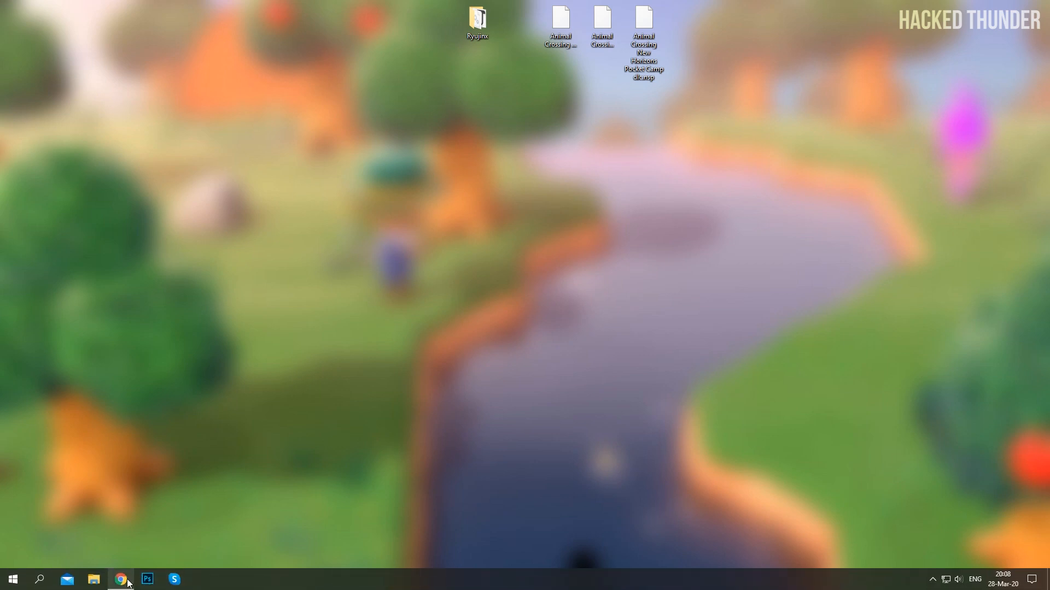
{"action": "left_click", "coordinate": [120, 580]}
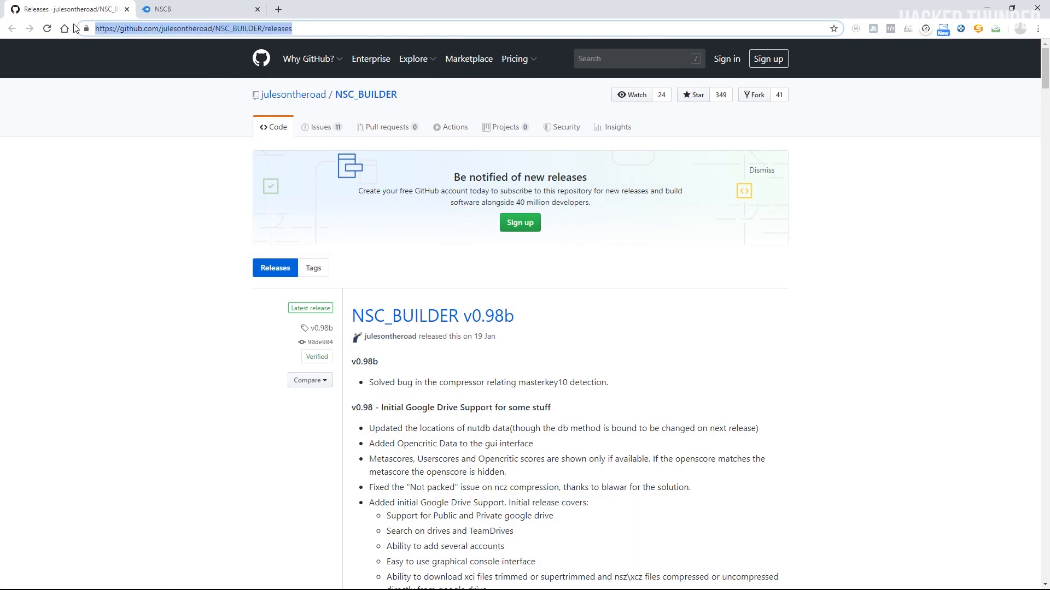
{"action": "scroll", "scroll_direction": "down", "scroll_amount": 3}
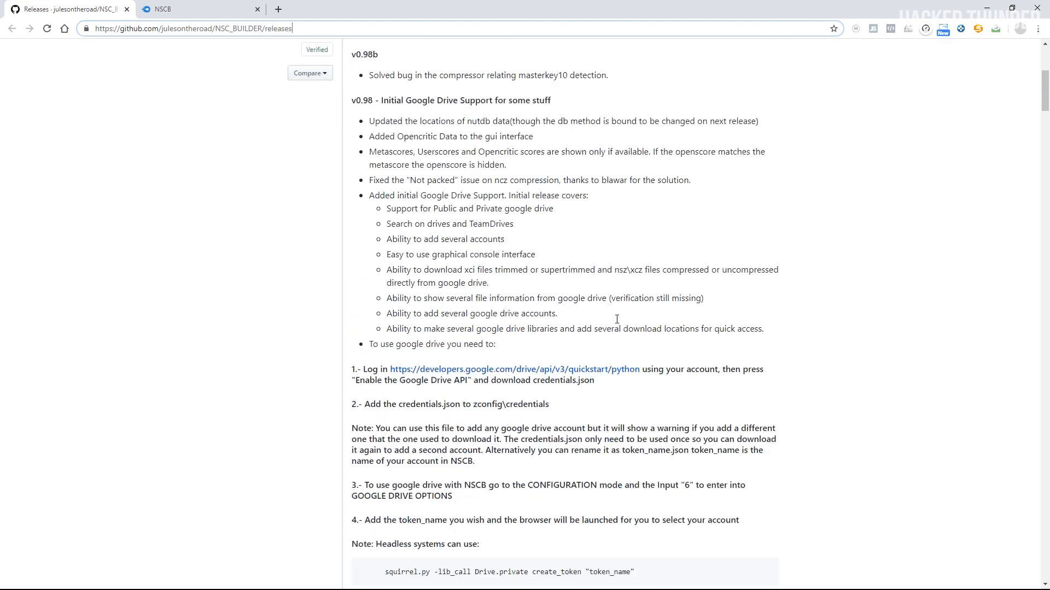
{"action": "scroll", "scroll_direction": "up", "scroll_amount": 3}
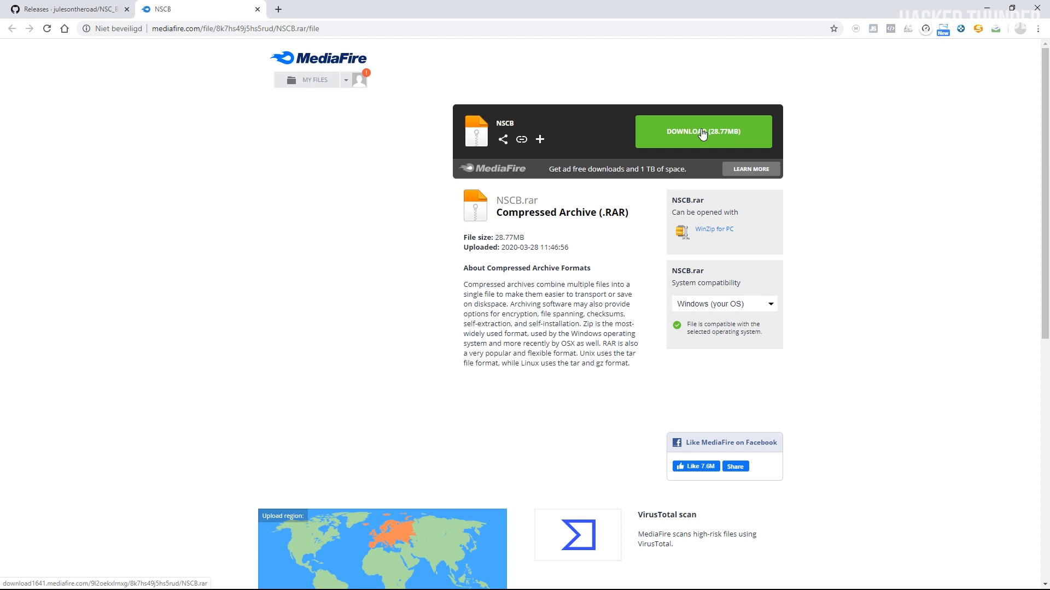
Download NSCB.rar from MediaFire and extract its NSCB folder onto the desktop.
{"action": "left_click", "coordinate": [702, 131]}
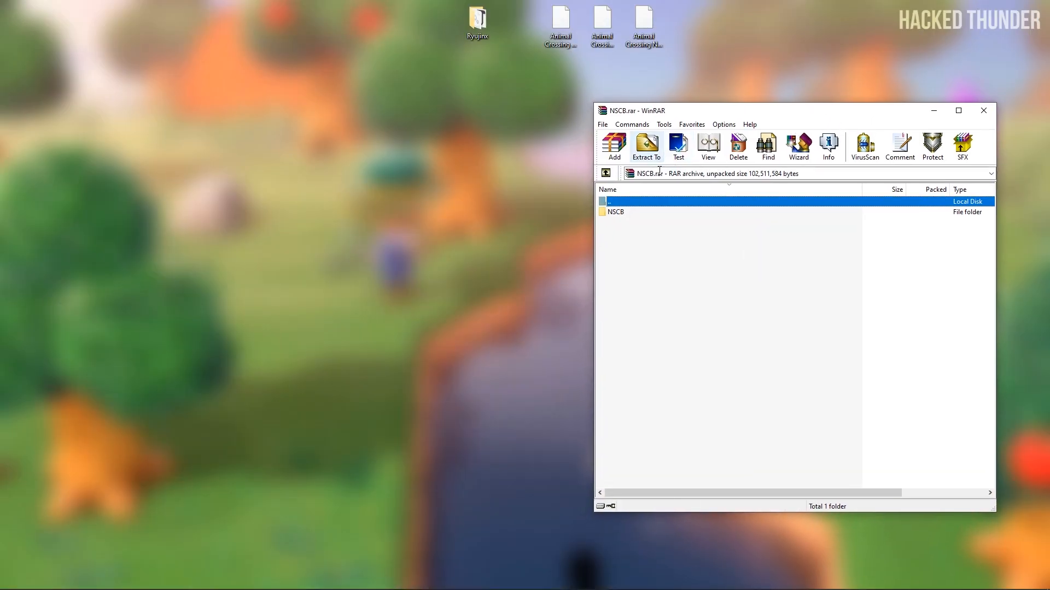
{"action": "left_click", "coordinate": [645, 145]}
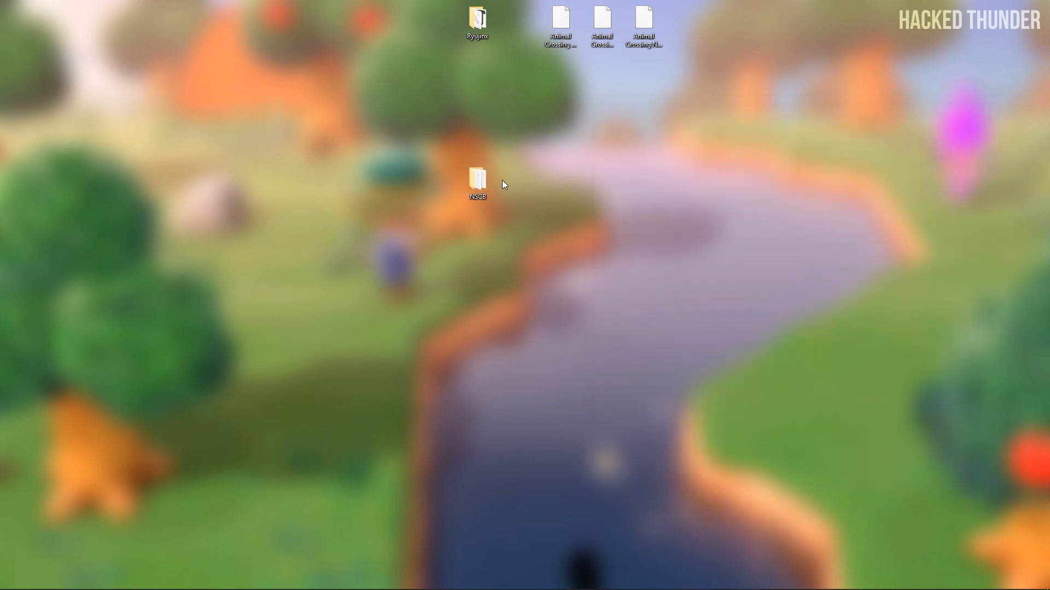
Launch NSCB.bat from the extracted NSCB folder to reach the mode selection menu.
{"action": "double_click", "coordinate": [477, 181]}
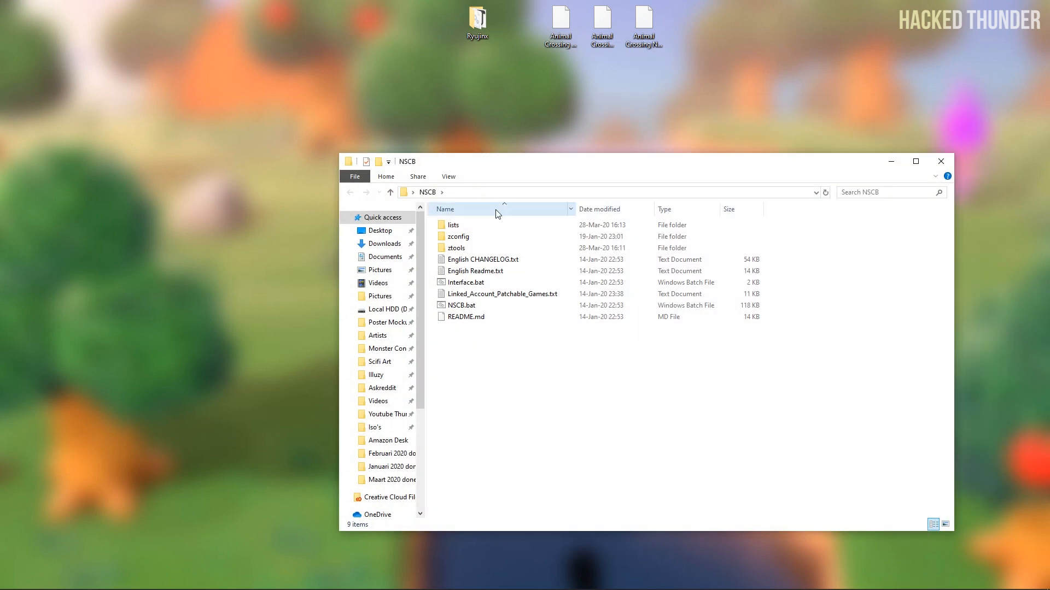
{"action": "left_click", "coordinate": [462, 305]}
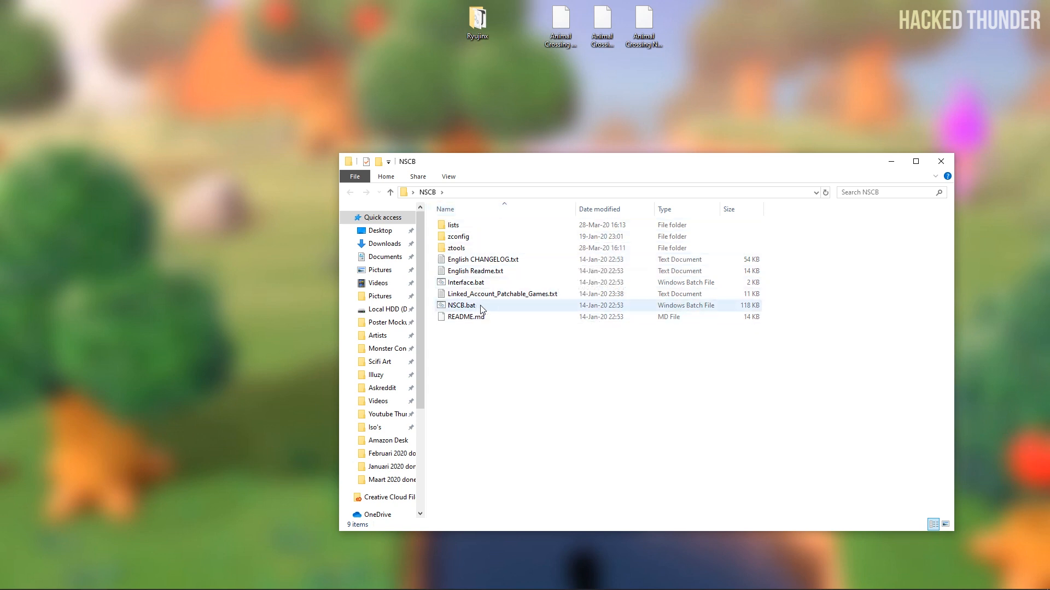
{"action": "double_click", "coordinate": [460, 305]}
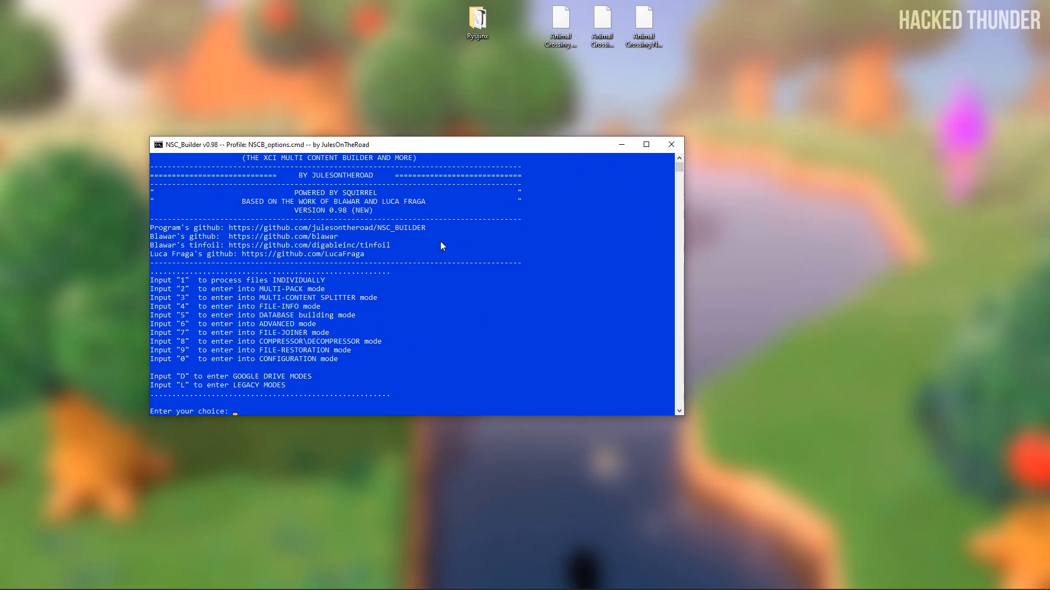
Enter MULTI-PACK mode (2) and add the New Horizons XCI, Update 1.1.1 and Pocket Camp DLC to the list.
{"action": "type", "text": "2"}
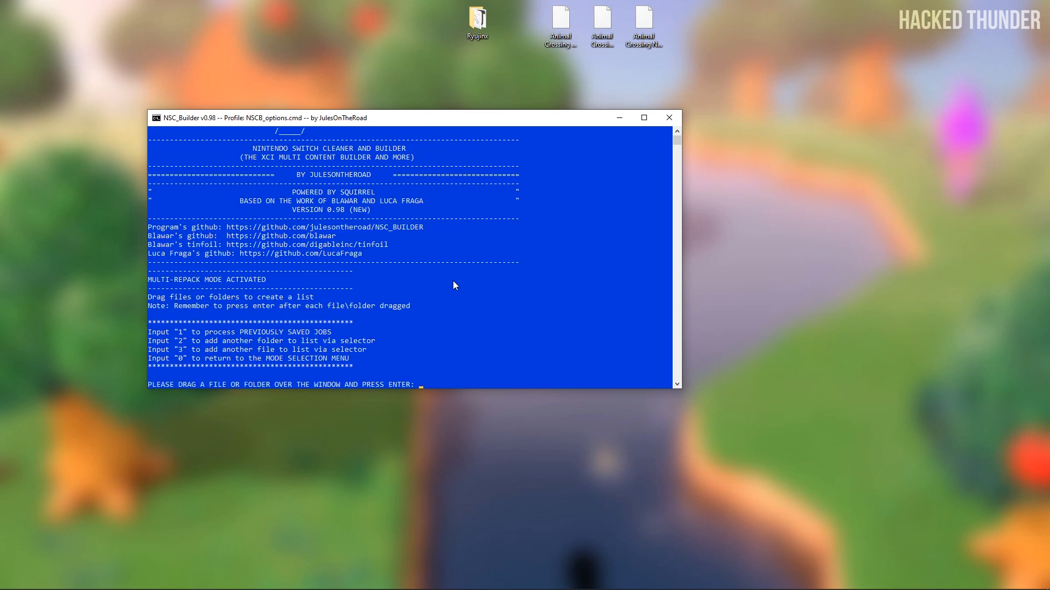
{"action": "mouse_move", "coordinate": [440, 303]}
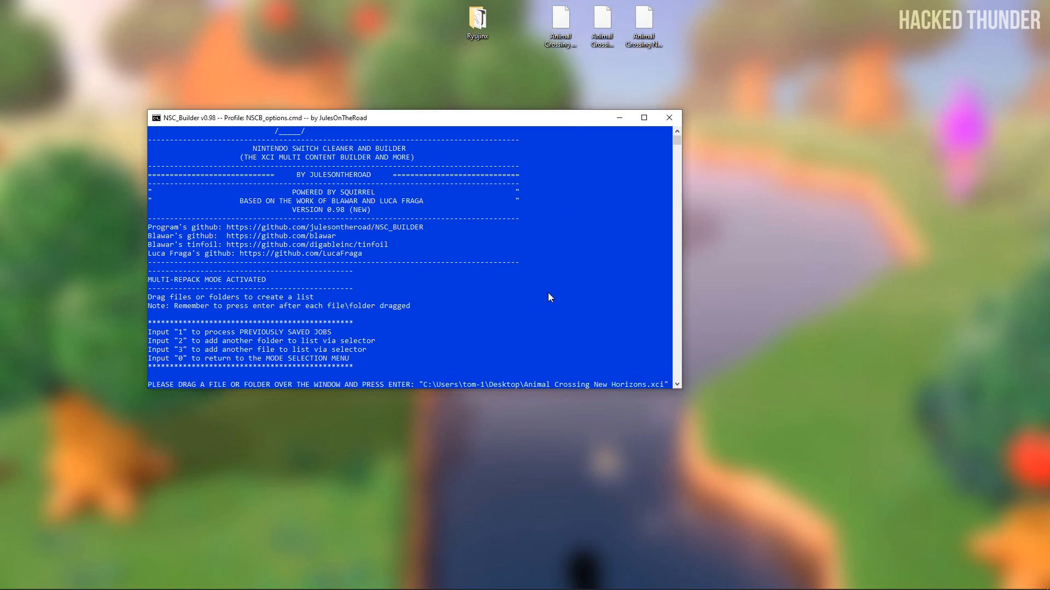
{"action": "key", "text": "Enter"}
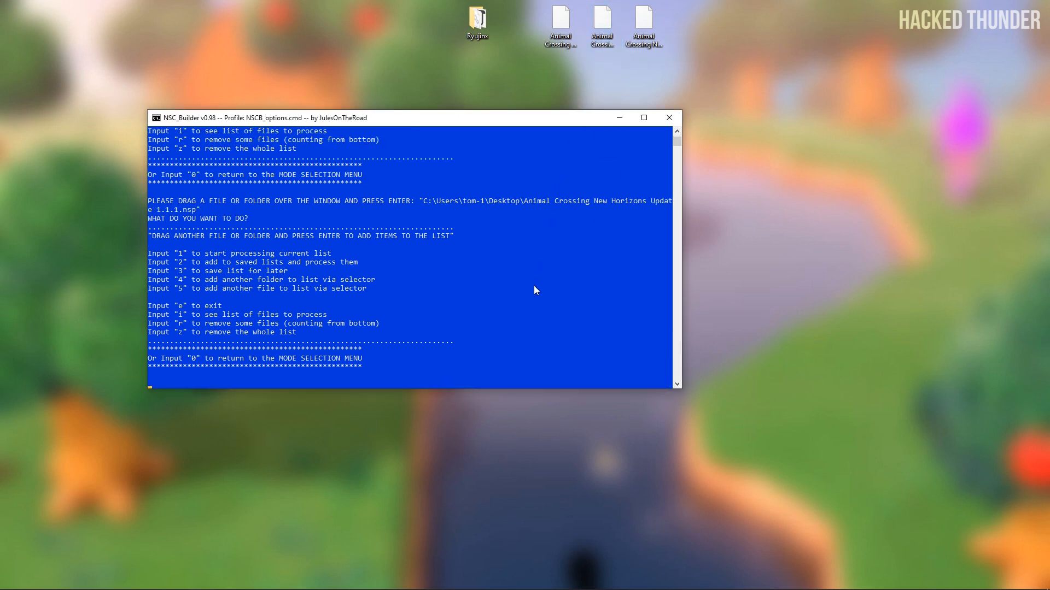
{"action": "left_click", "coordinate": [642, 26]}
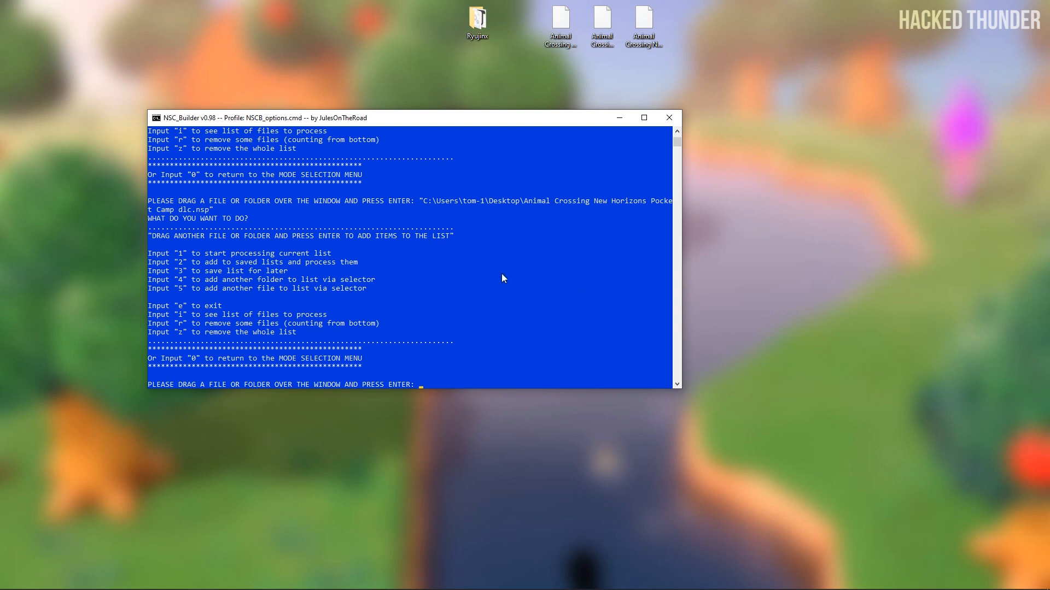
{"action": "mouse_move", "coordinate": [517, 290]}
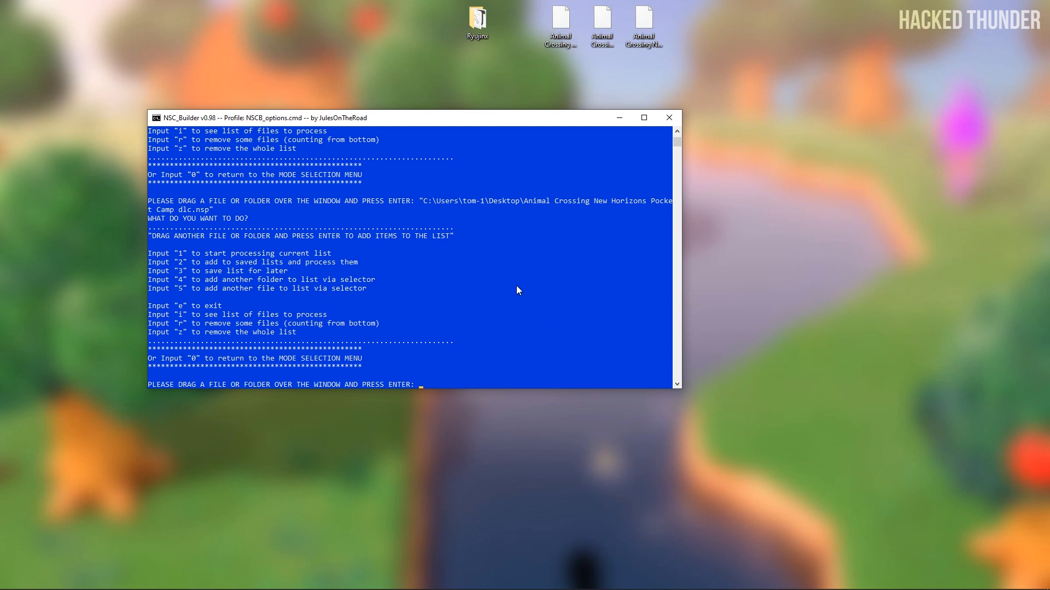
Choose repack as XCI, patch the required system version, and allow top keygeneration 11.
{"action": "type", "text": "1"}
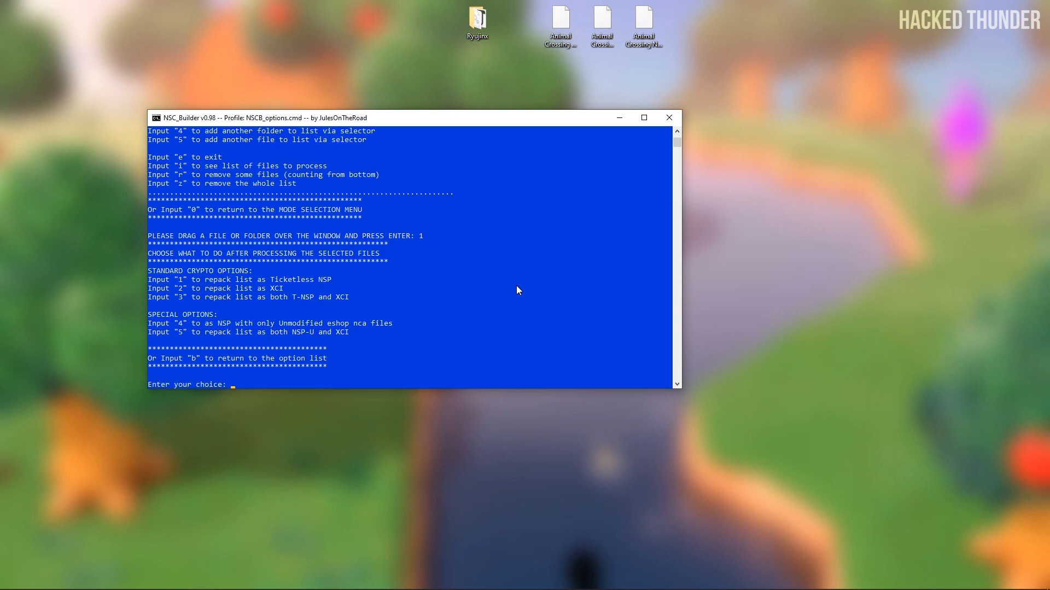
{"action": "type", "text": "2"}
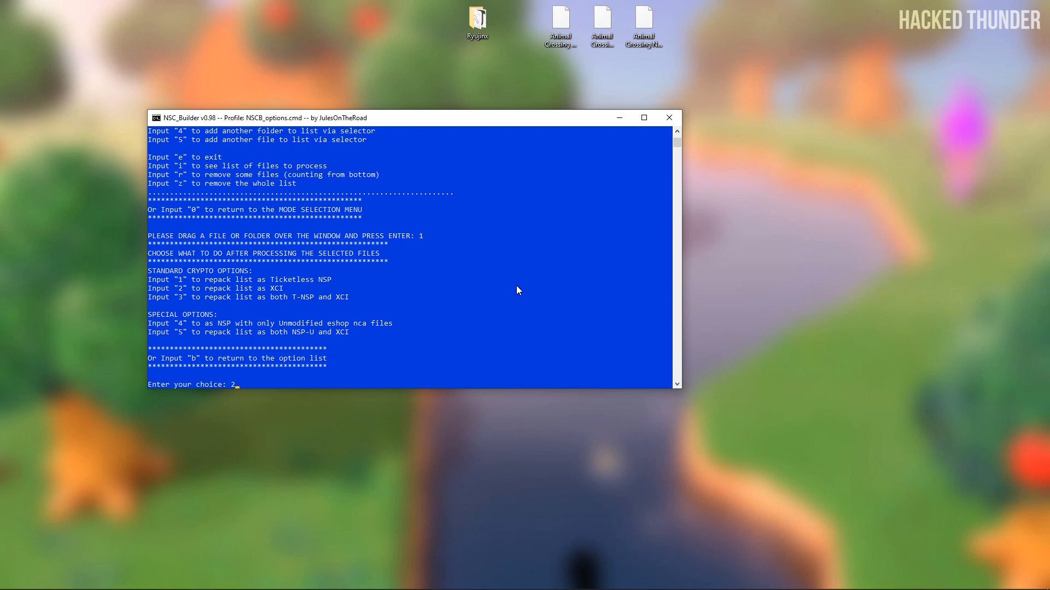
{"action": "key", "text": "enter"}
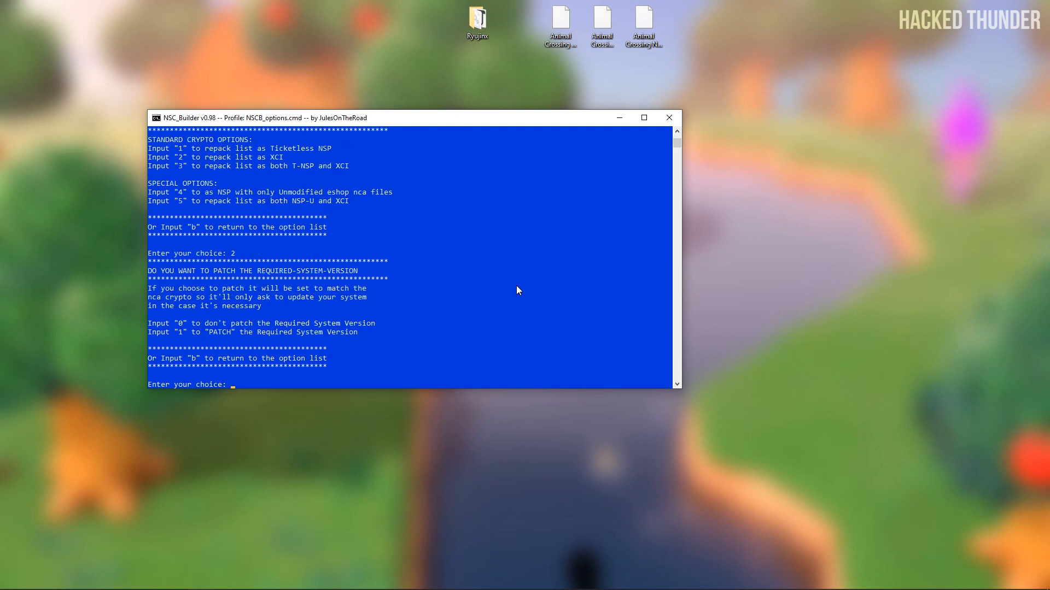
{"action": "type", "text": "1"}
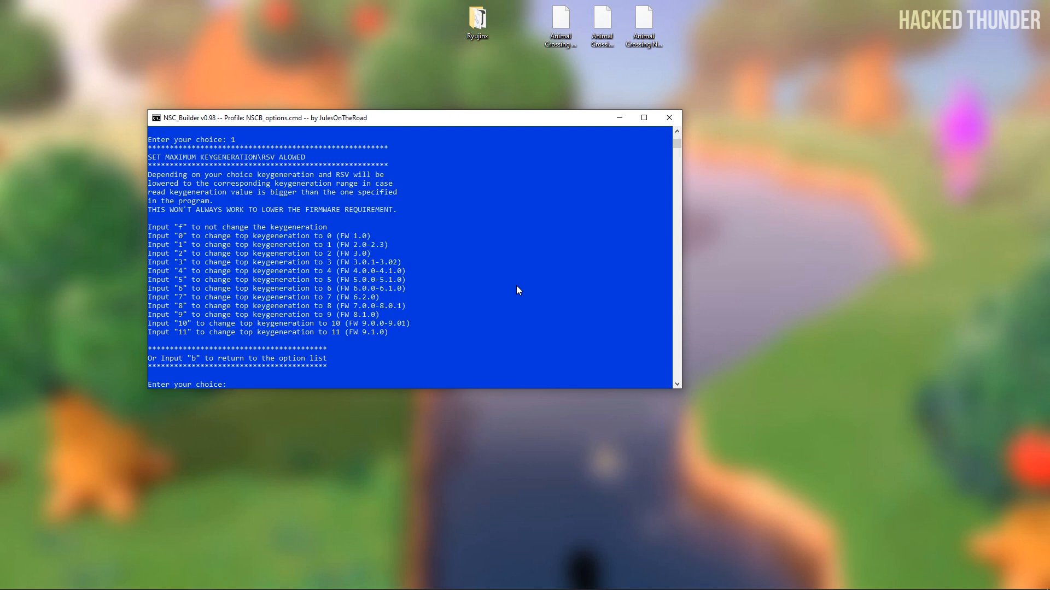
{"action": "type", "text": "11"}
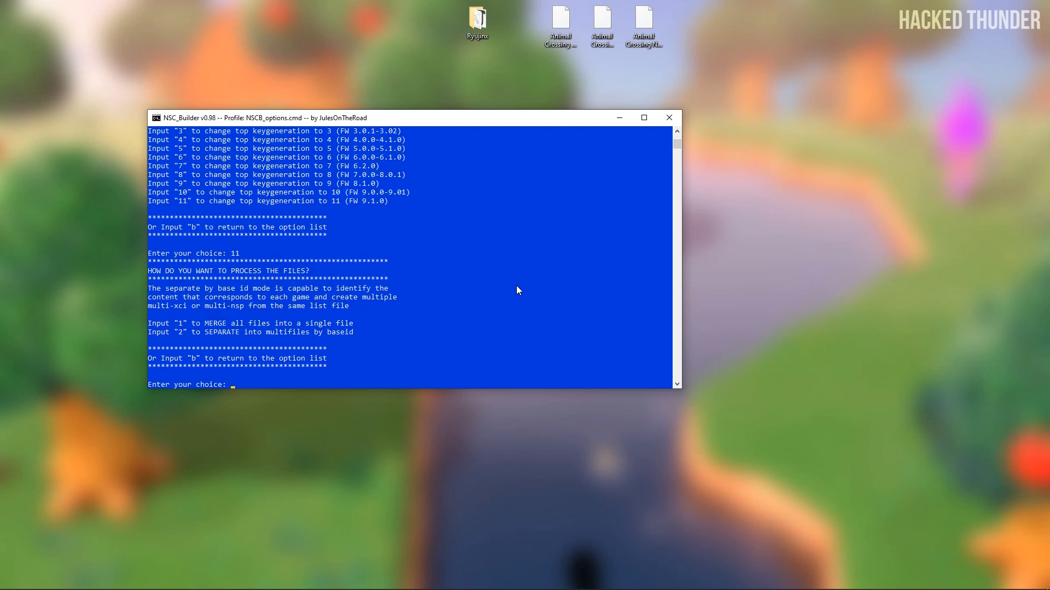
Merge all files into a single XCI and confirm the 'ALL FILES WERE PROCESSED' result.
{"action": "type", "text": "1"}
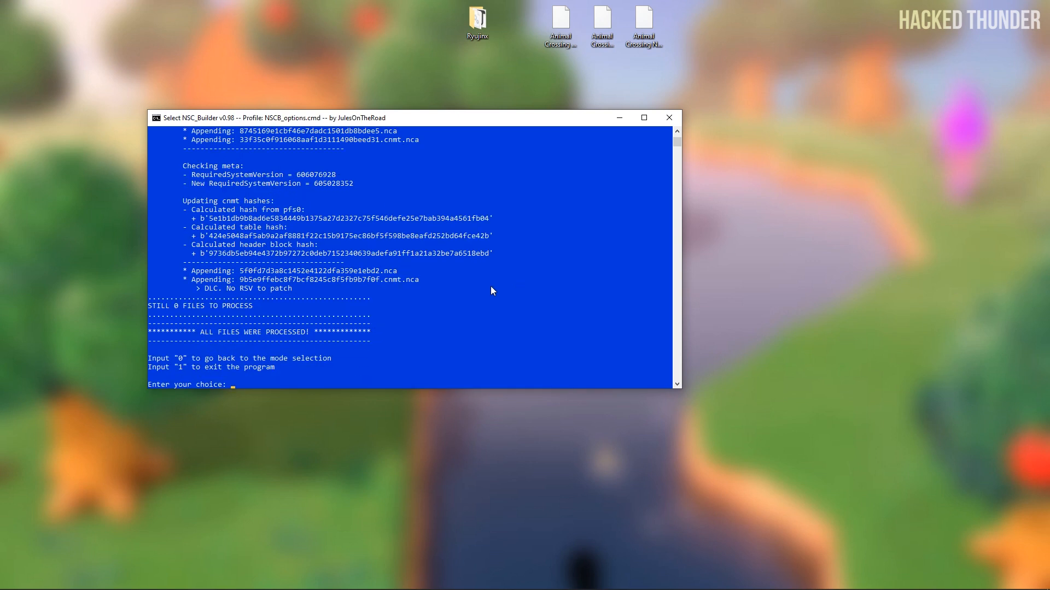
{"action": "left_click_drag", "start_coordinate": [201, 331], "coordinate": [298, 337]}
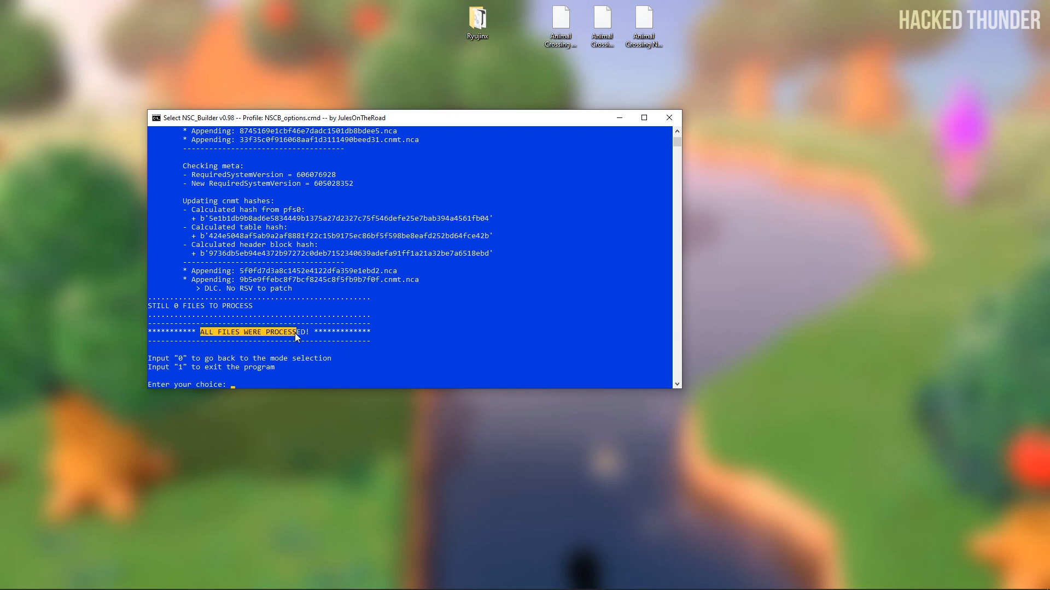
Close NSC_Builder and copy the 6.48 GB merged Animal Crossing XCI from NSCB_output.
{"action": "left_click", "coordinate": [667, 117]}
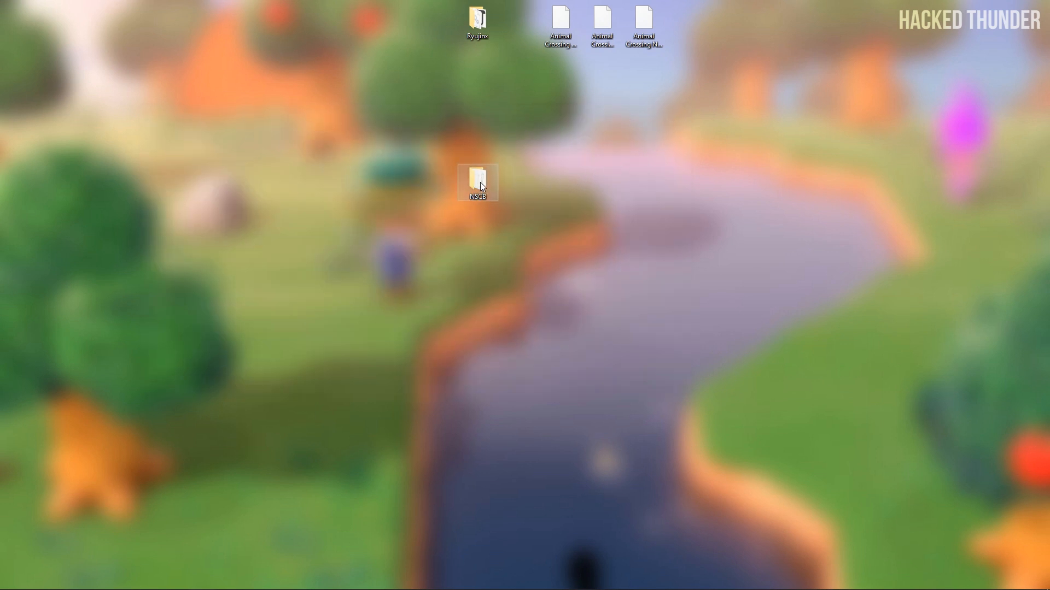
{"action": "double_click", "coordinate": [476, 181]}
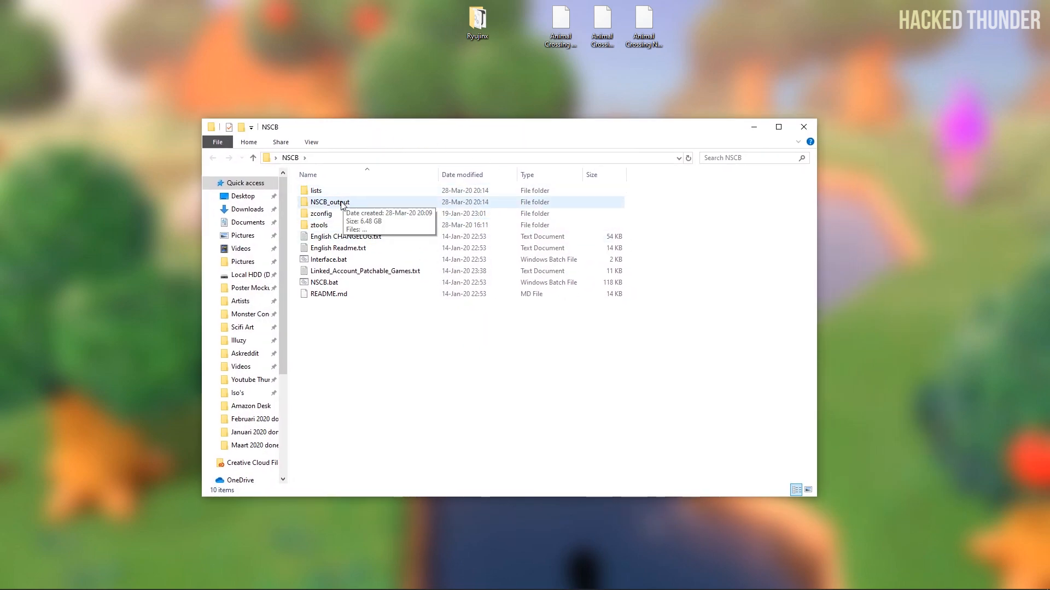
{"action": "double_click", "coordinate": [329, 201]}
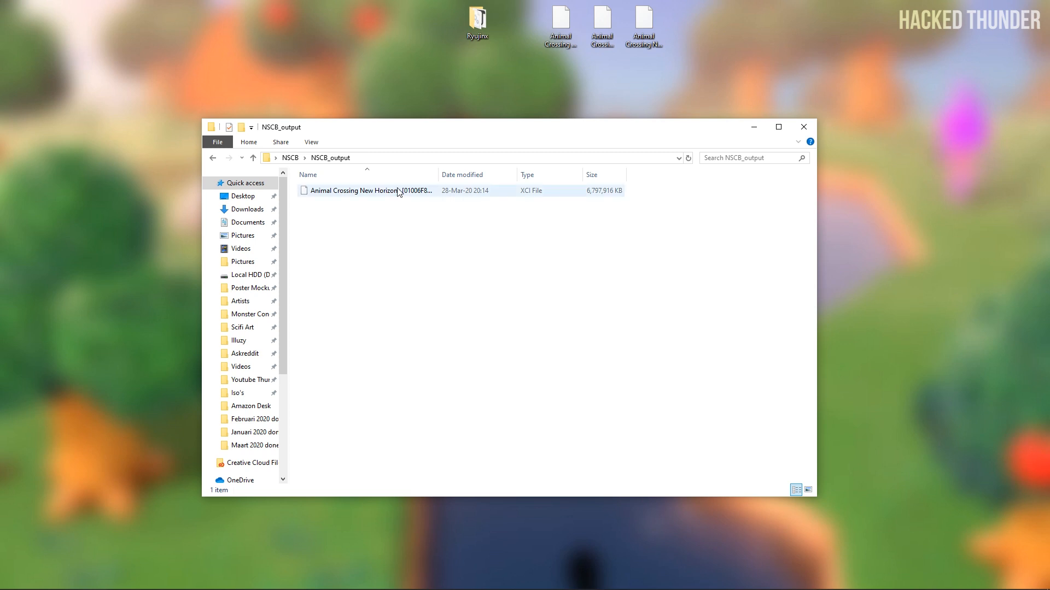
{"action": "left_click", "coordinate": [362, 190]}
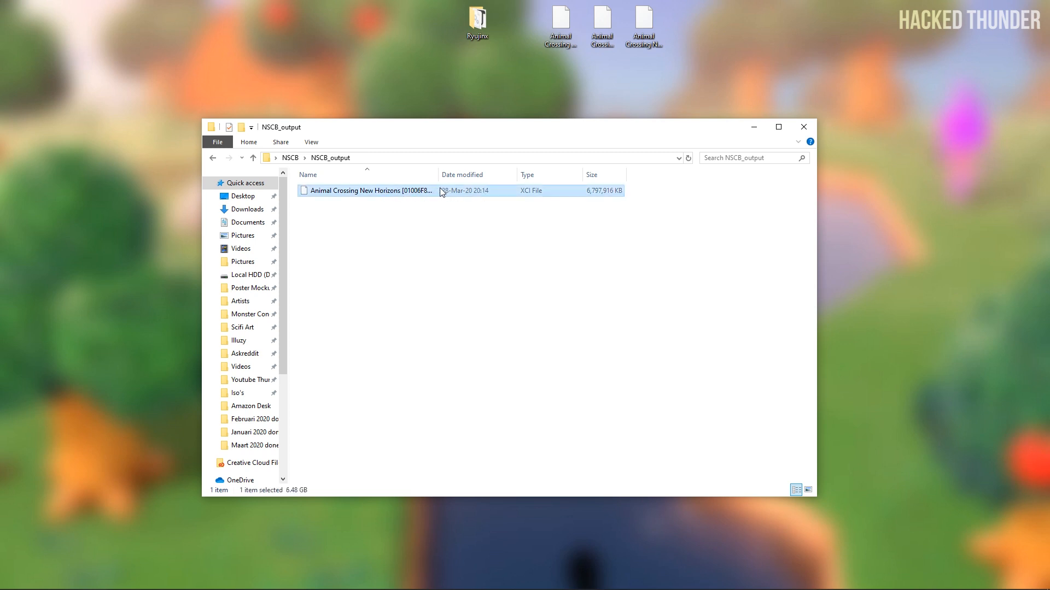
{"action": "mouse_move", "coordinate": [375, 194]}
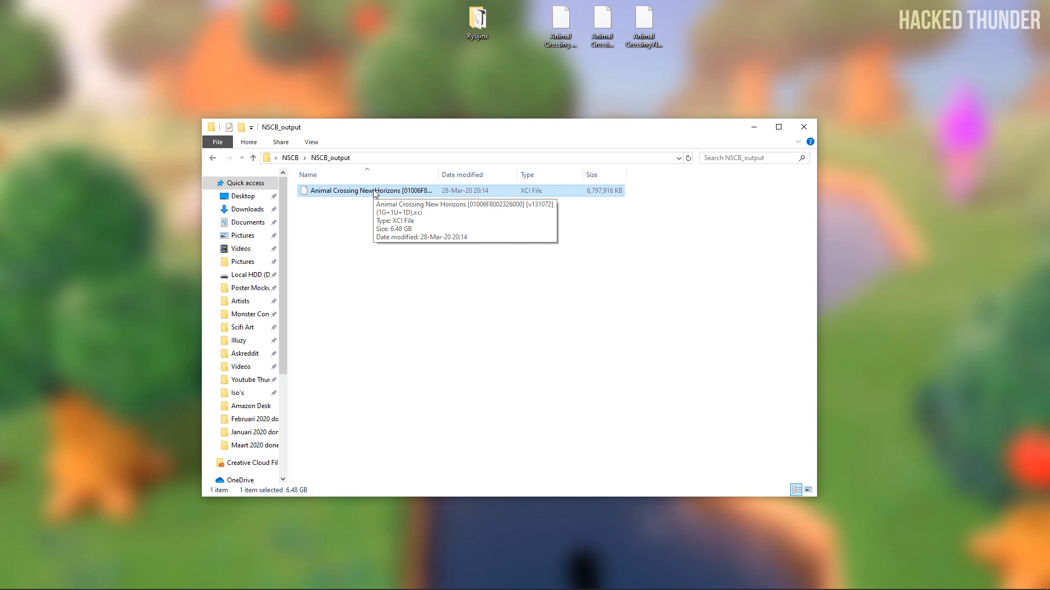
{"action": "right_click", "coordinate": [375, 191]}
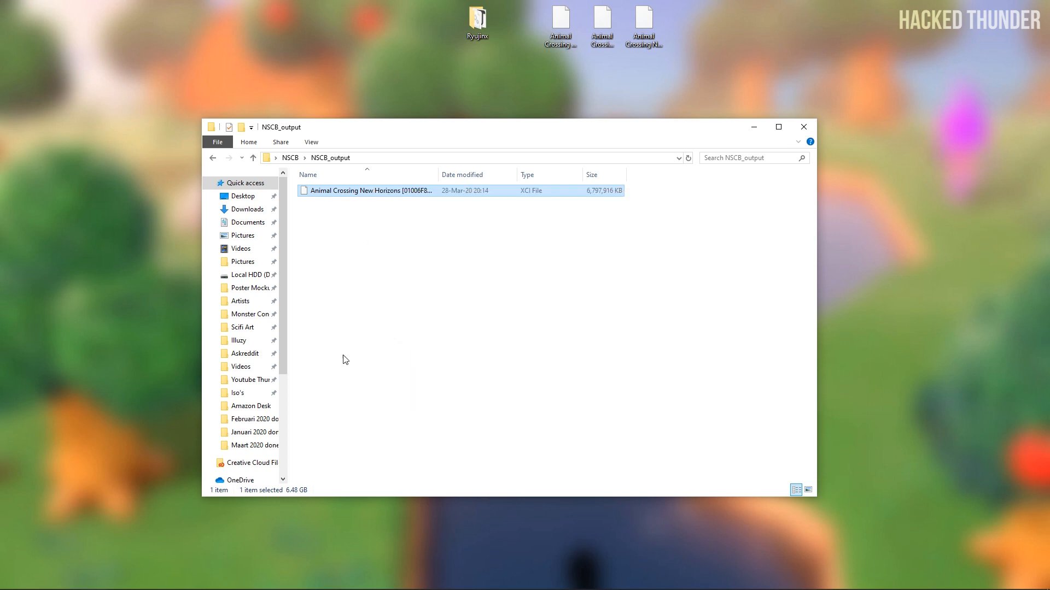
Paste the merged XCI into the Iso's > Switch games folder.
{"action": "left_click", "coordinate": [236, 392]}
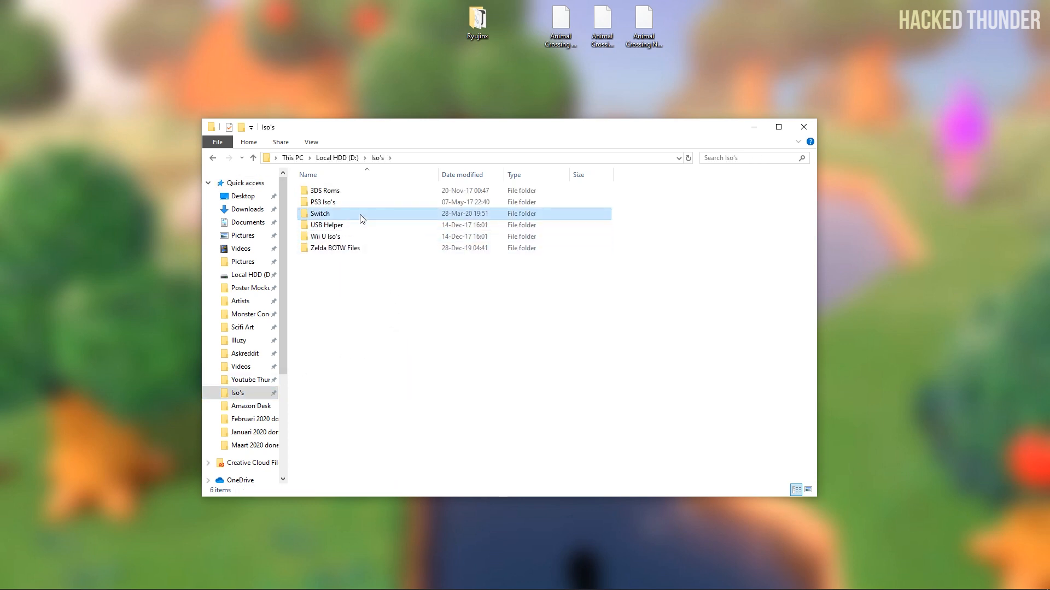
{"action": "double_click", "coordinate": [319, 213]}
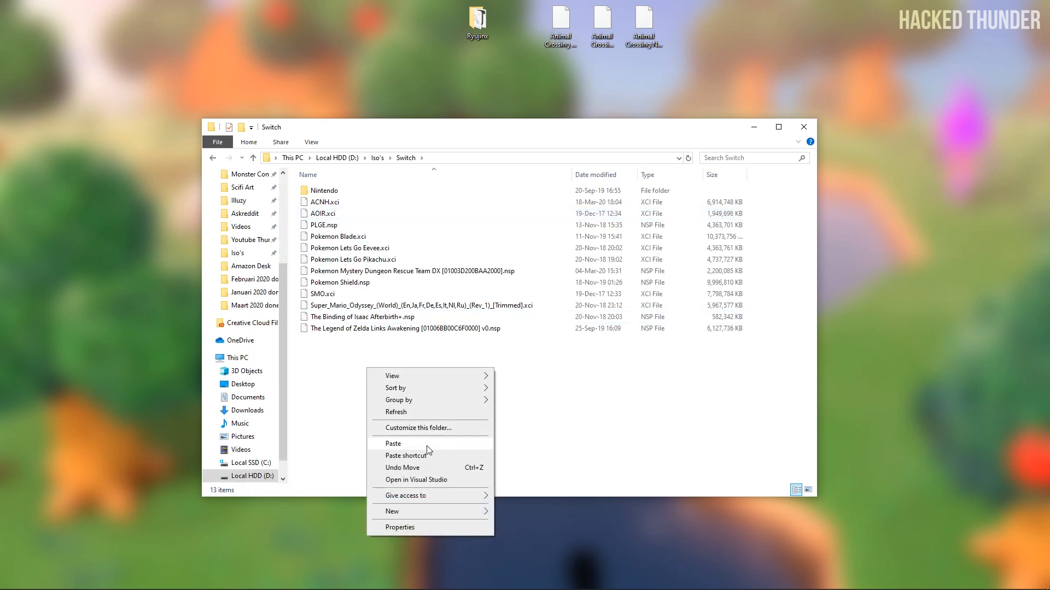
{"action": "left_click", "coordinate": [392, 443]}
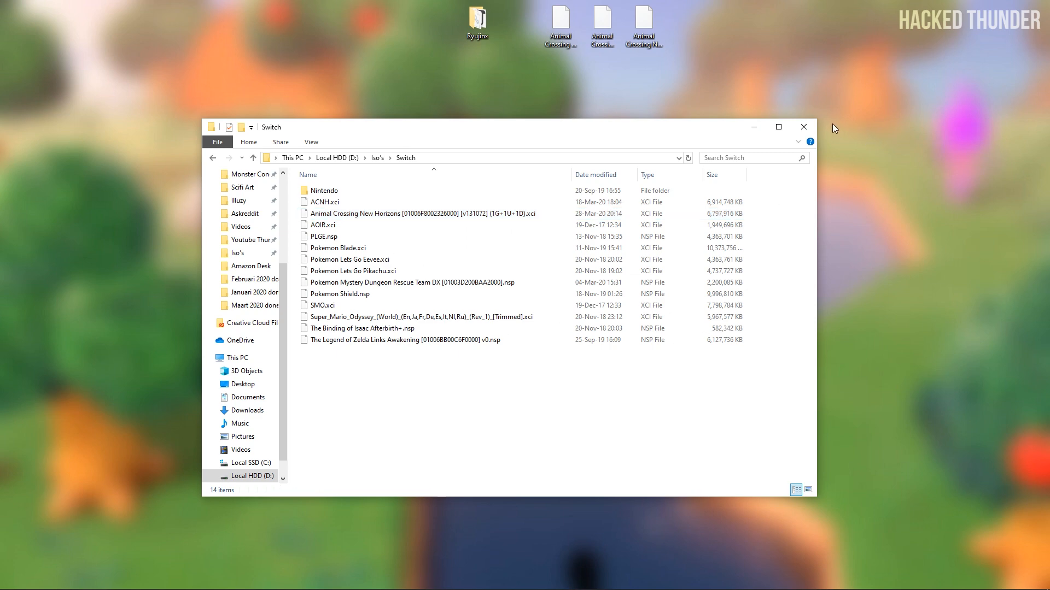
Launch Ryujinx.exe from the Ryujinx folder.
{"action": "double_click", "coordinate": [476, 19]}
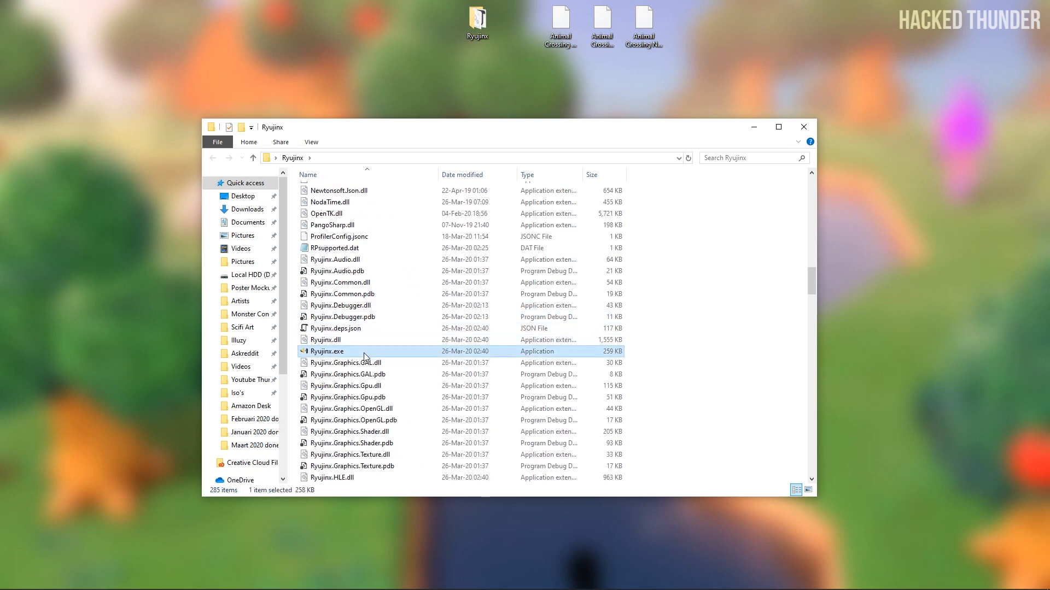
{"action": "double_click", "coordinate": [327, 351]}
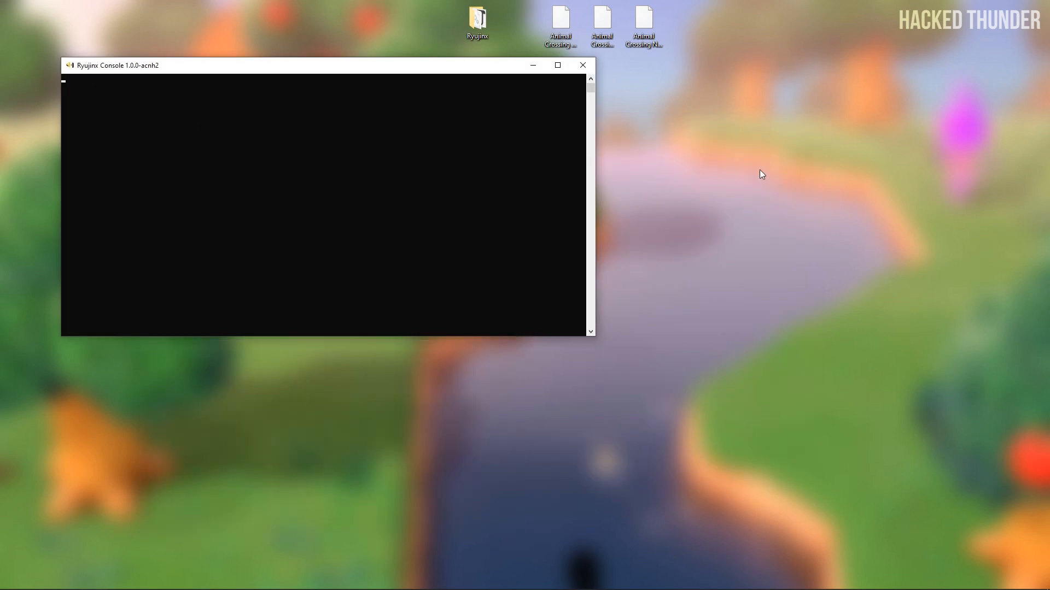